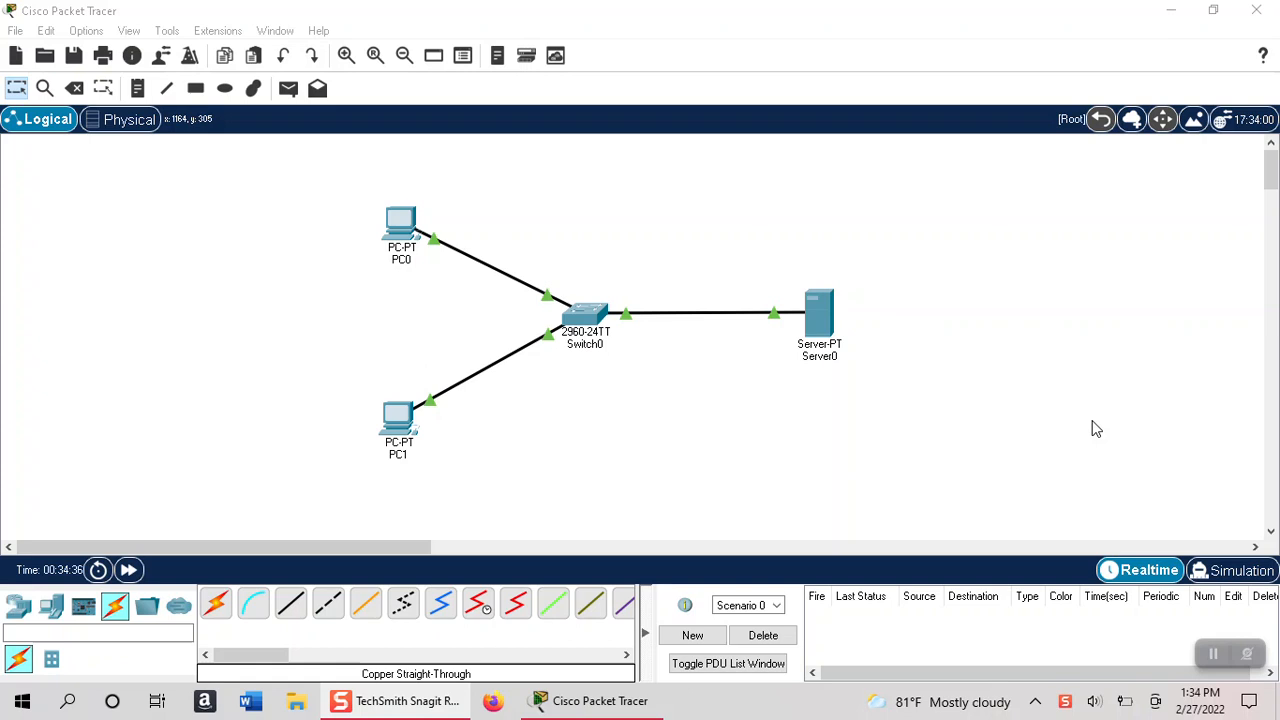
pyautogui.moveTo(838, 230)
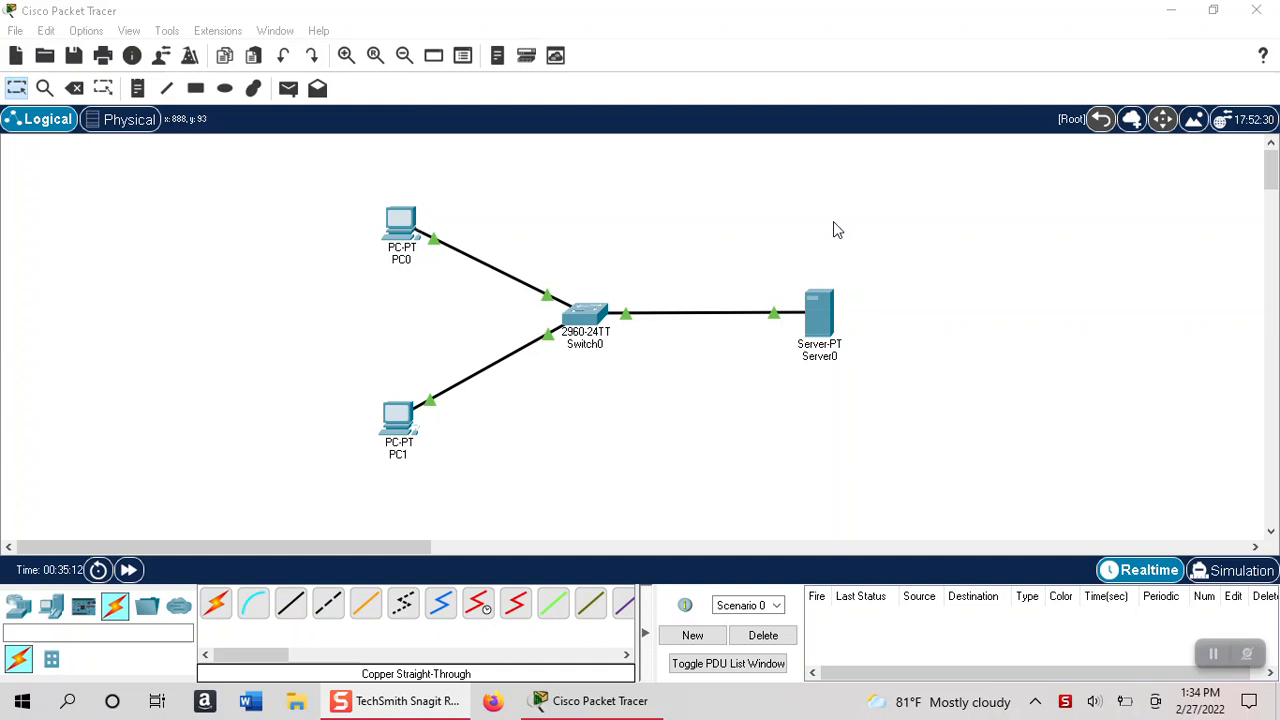
pyautogui.moveTo(404, 198)
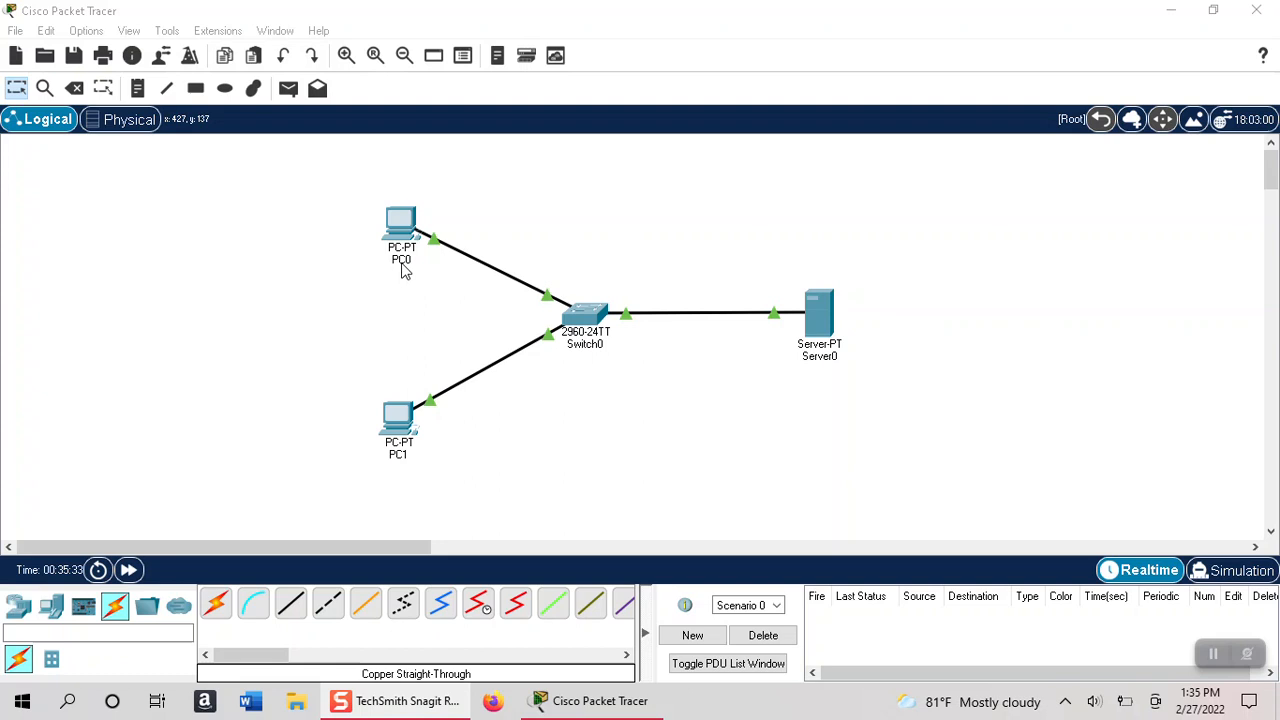
pyautogui.moveTo(432, 324)
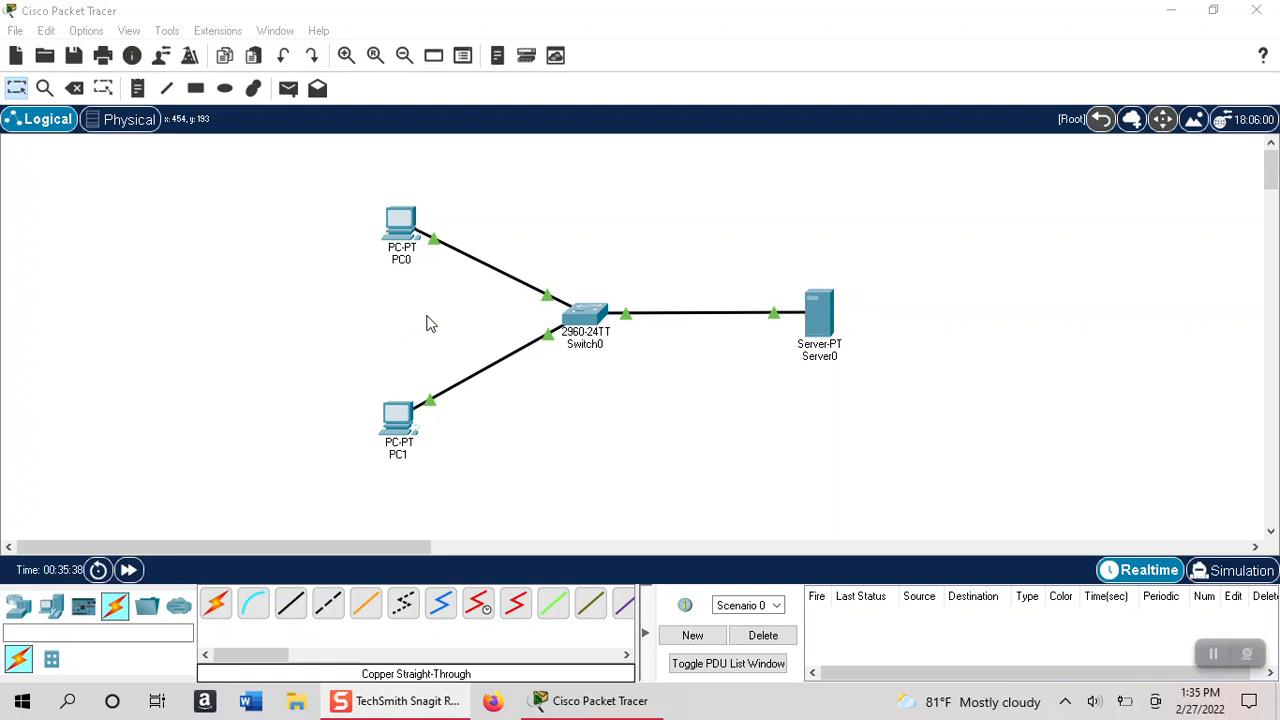
pyautogui.moveTo(212, 272)
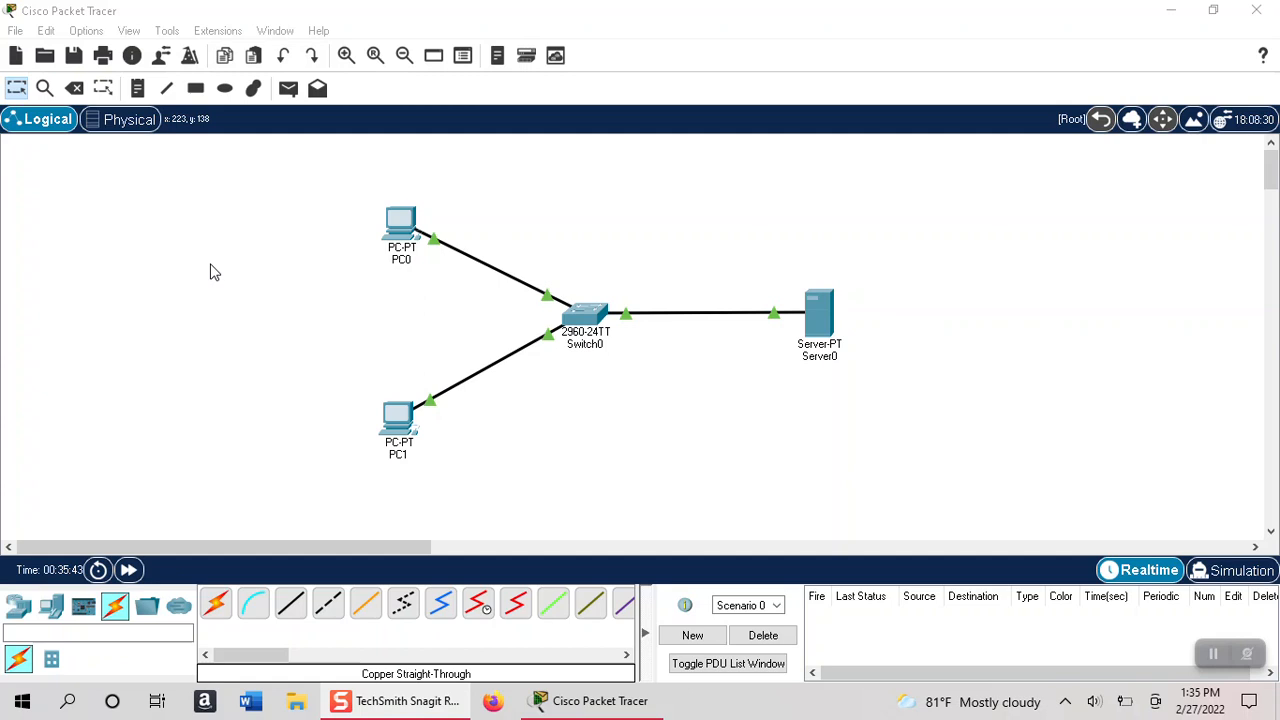
pyautogui.moveTo(420, 512)
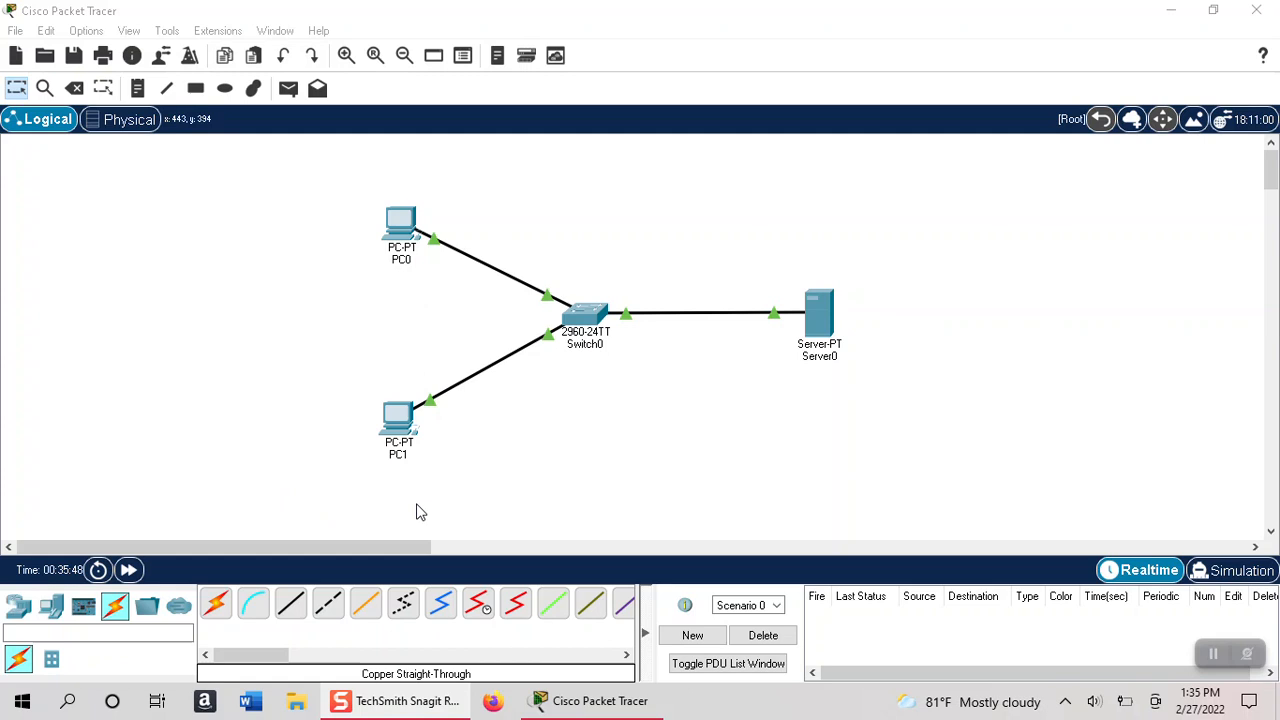
pyautogui.moveTo(210, 312)
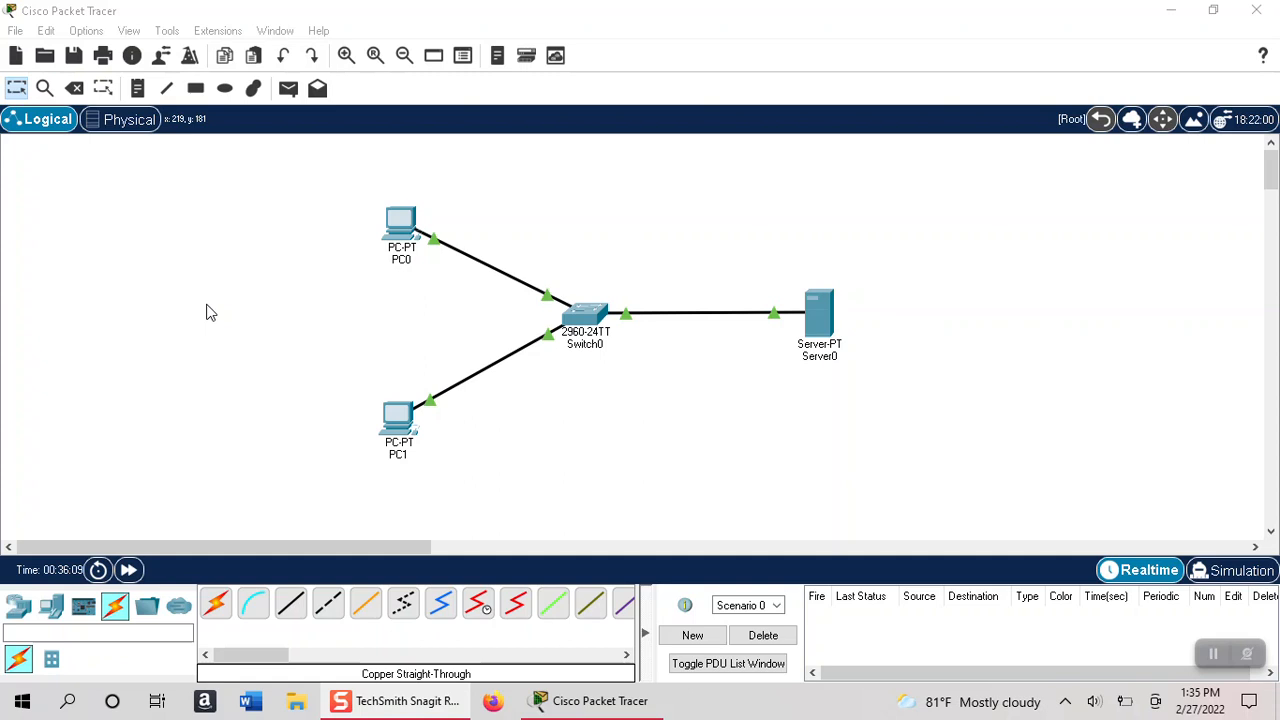
pyautogui.moveTo(404, 228)
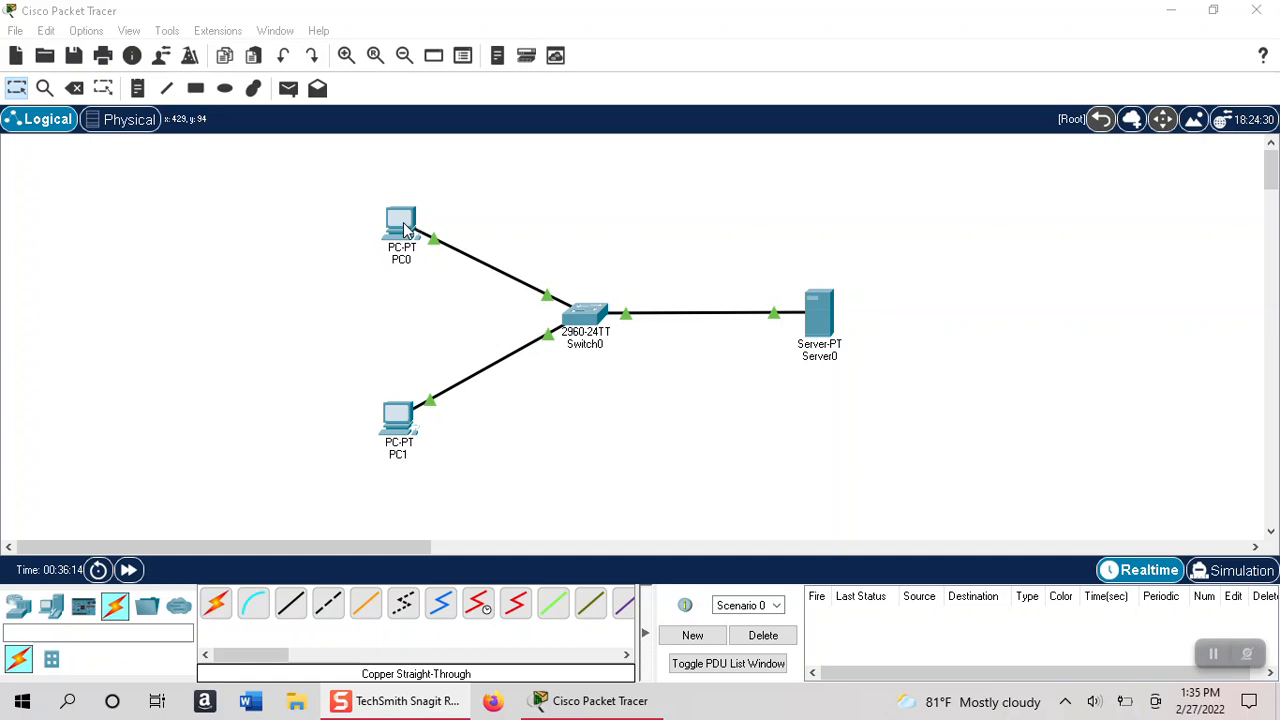
pyautogui.moveTo(430, 322)
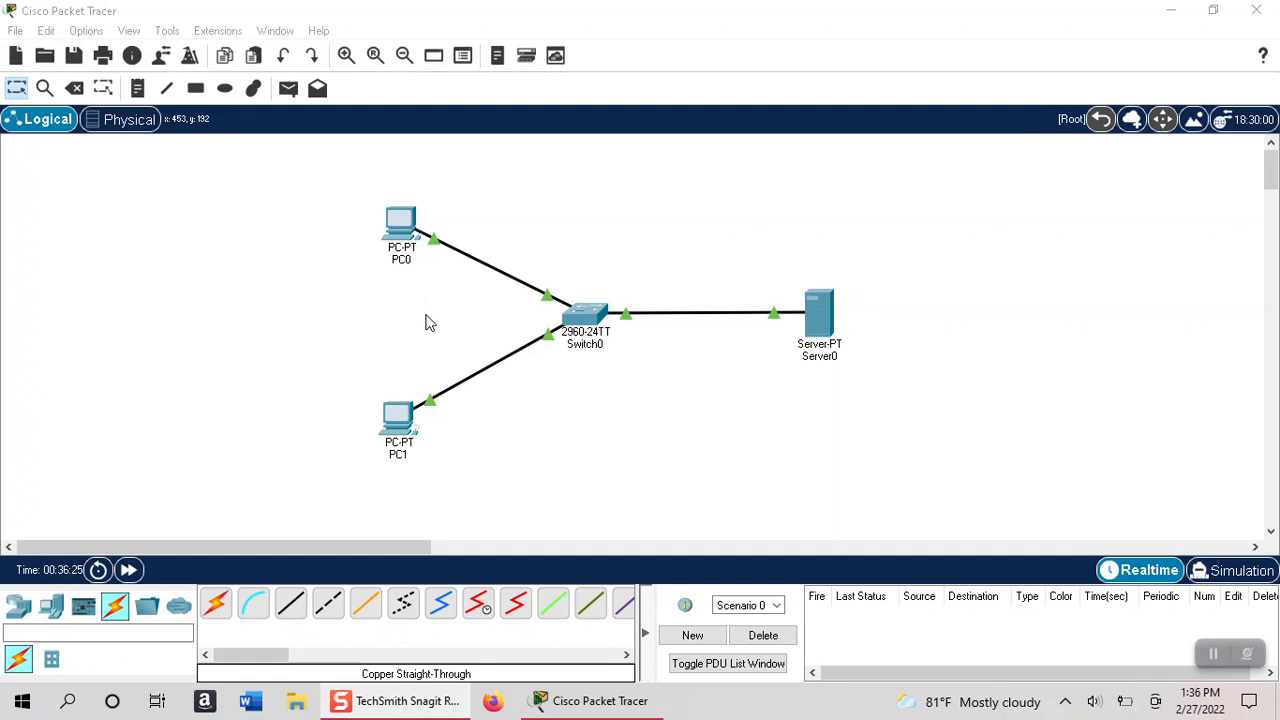
pyautogui.moveTo(420, 336)
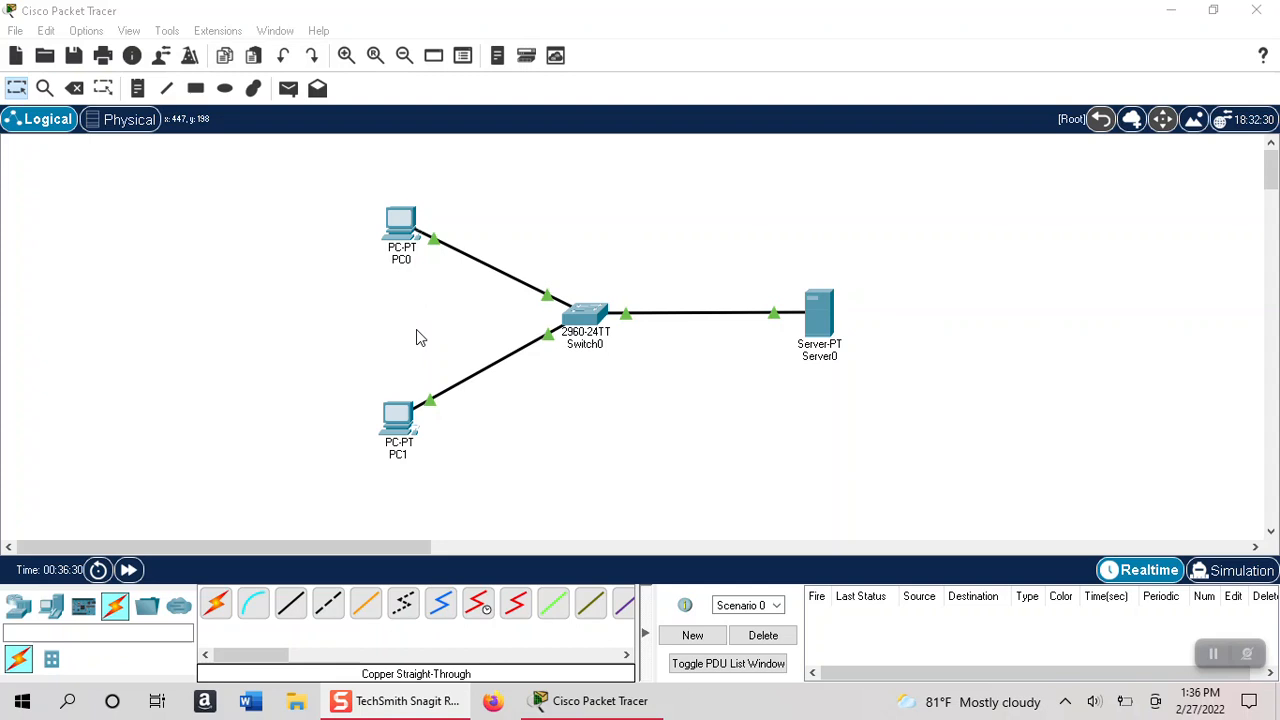
# - Confirm Server0's FastEthernet0 has static IP 192.168.1.1 / 255.255.255.0, then move to its services
pyautogui.doubleClick(820, 310)
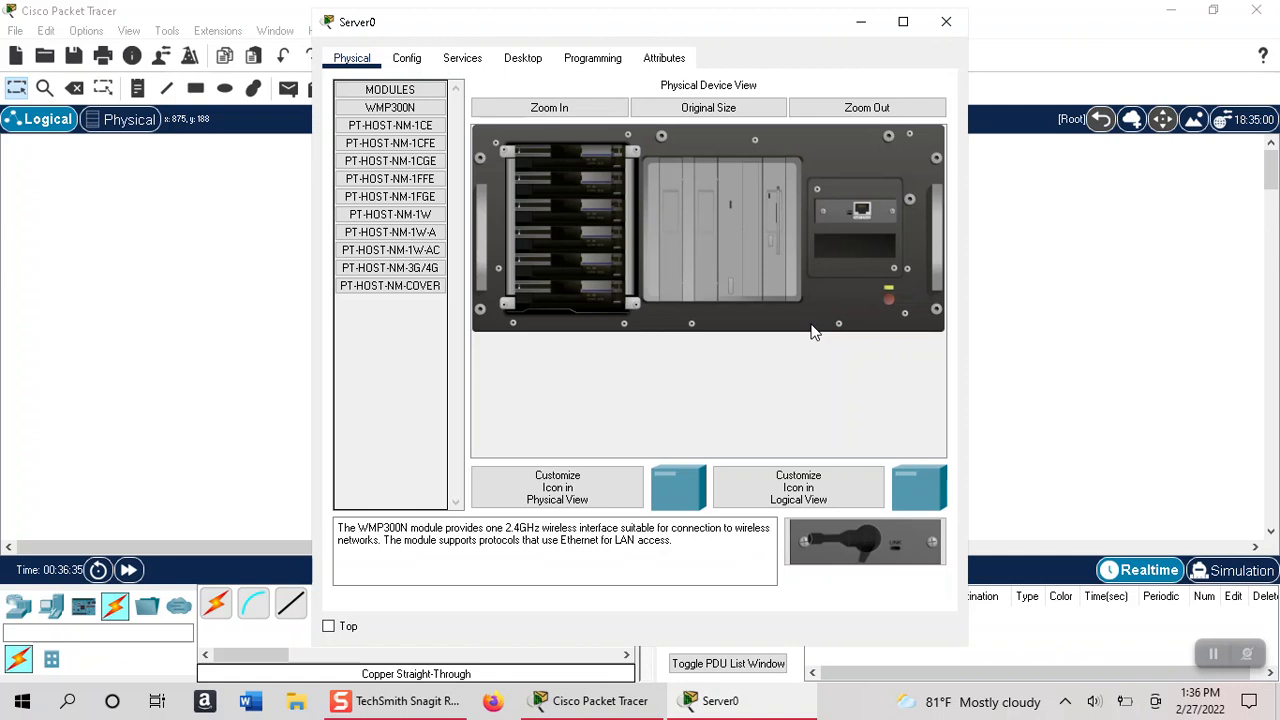
pyautogui.click(406, 56)
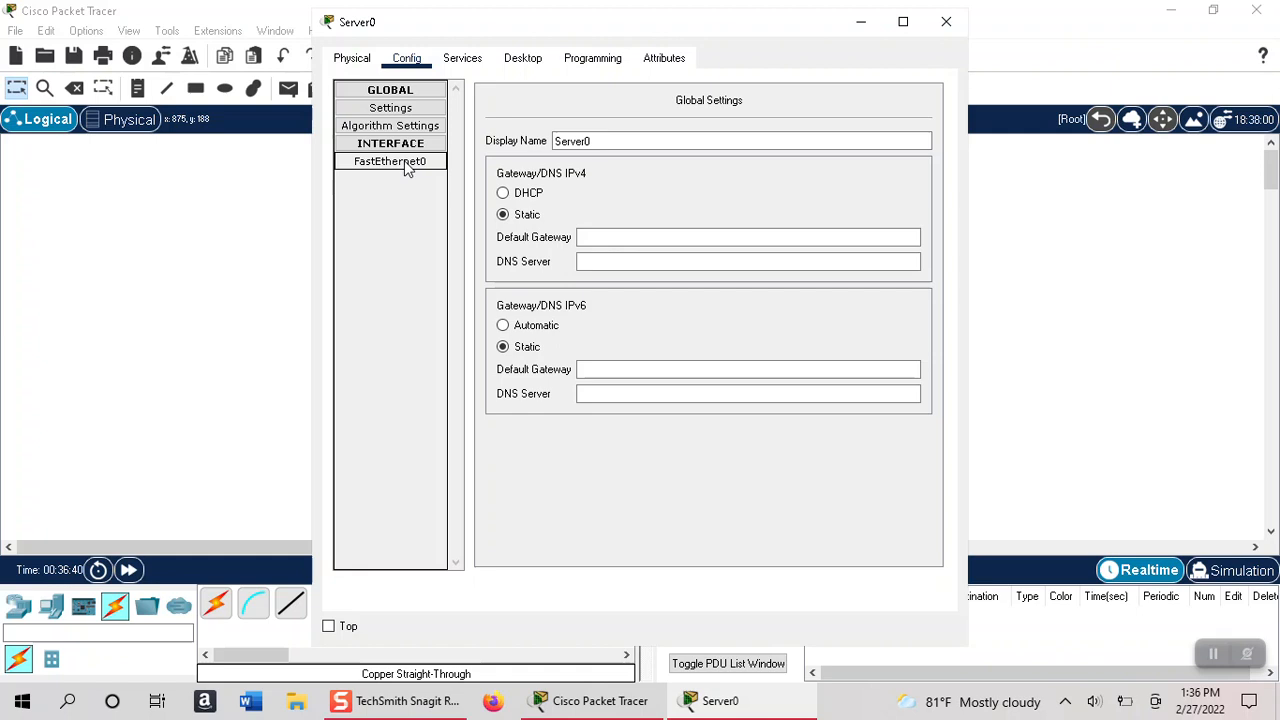
pyautogui.click(388, 160)
pyautogui.write('192.168.1.1')
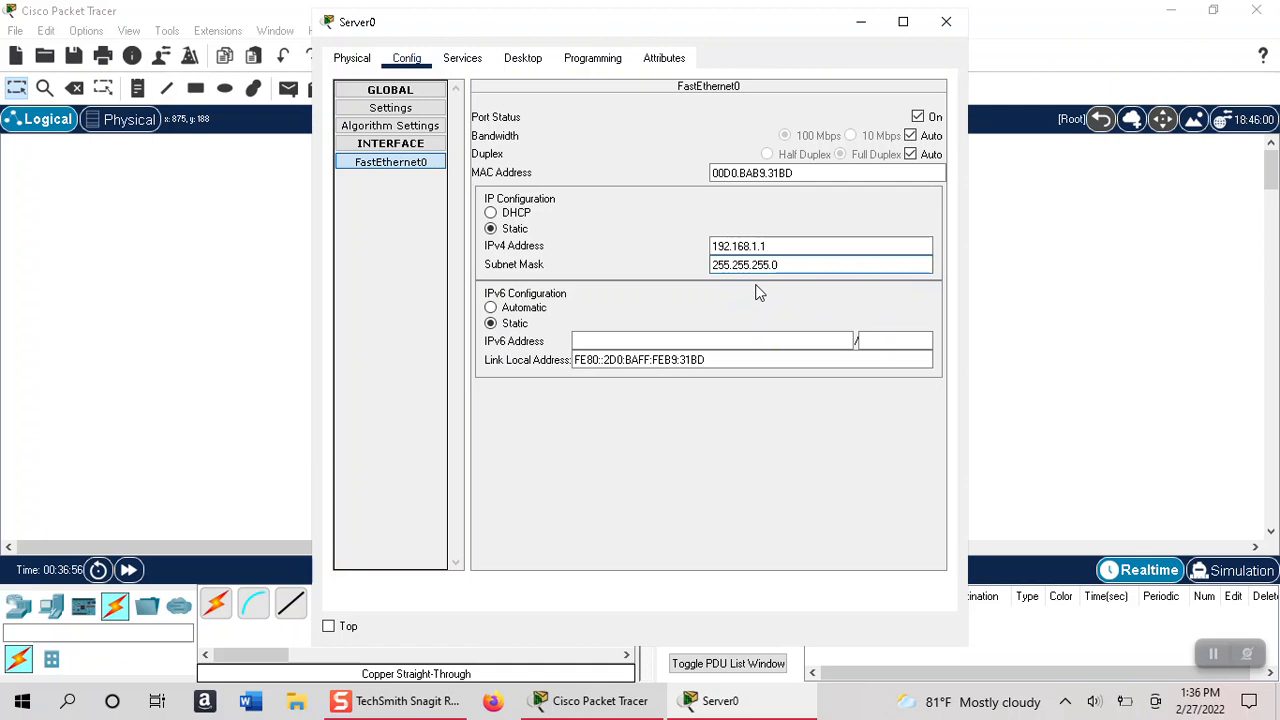
pyautogui.click(462, 56)
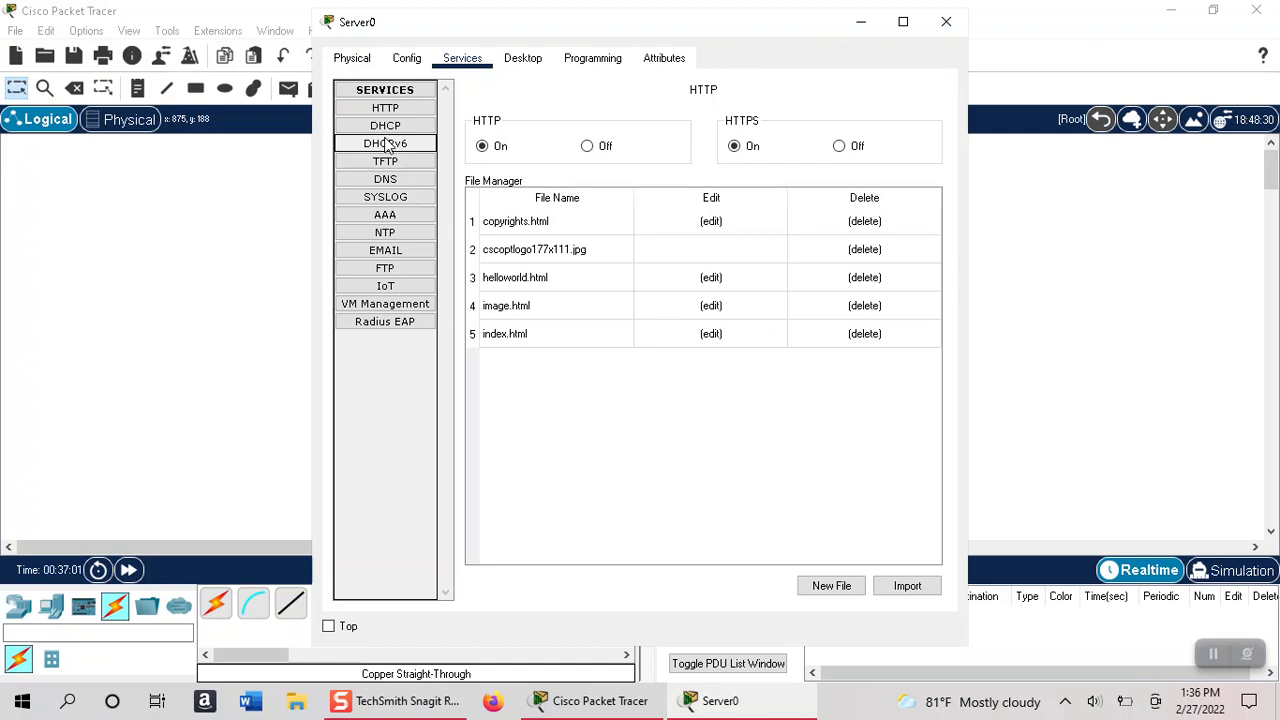
# - Enable DHCP on Server0 with a new pool Labpool starting at 192.168.1.2, saved alongside serverPool
pyautogui.click(384, 124)
pyautogui.write('Labpoo')
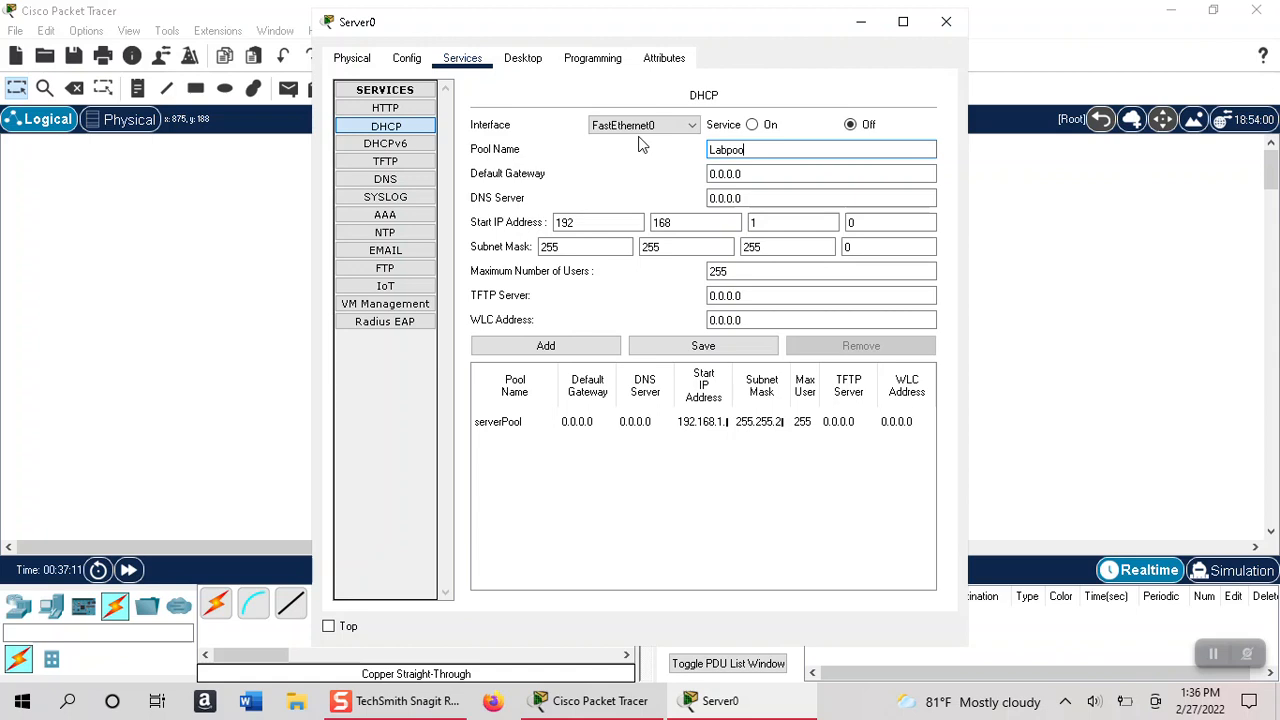
pyautogui.click(596, 222)
pyautogui.write('2')
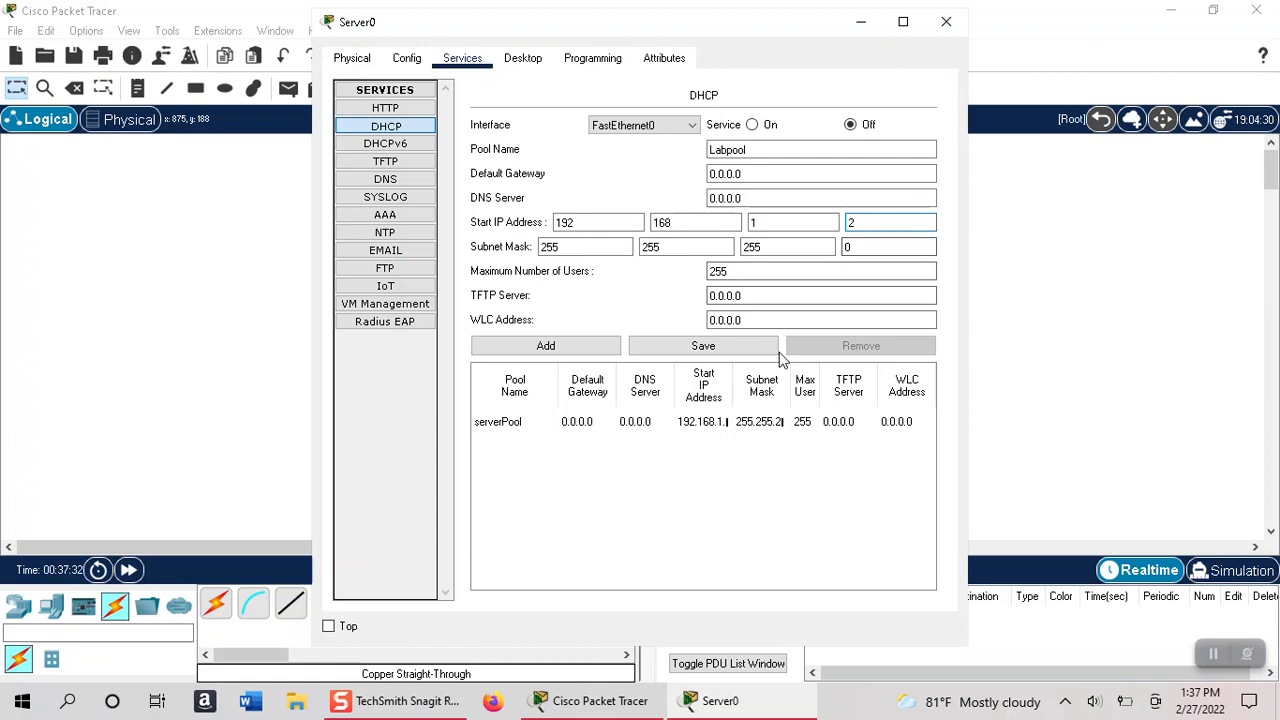
pyautogui.click(704, 344)
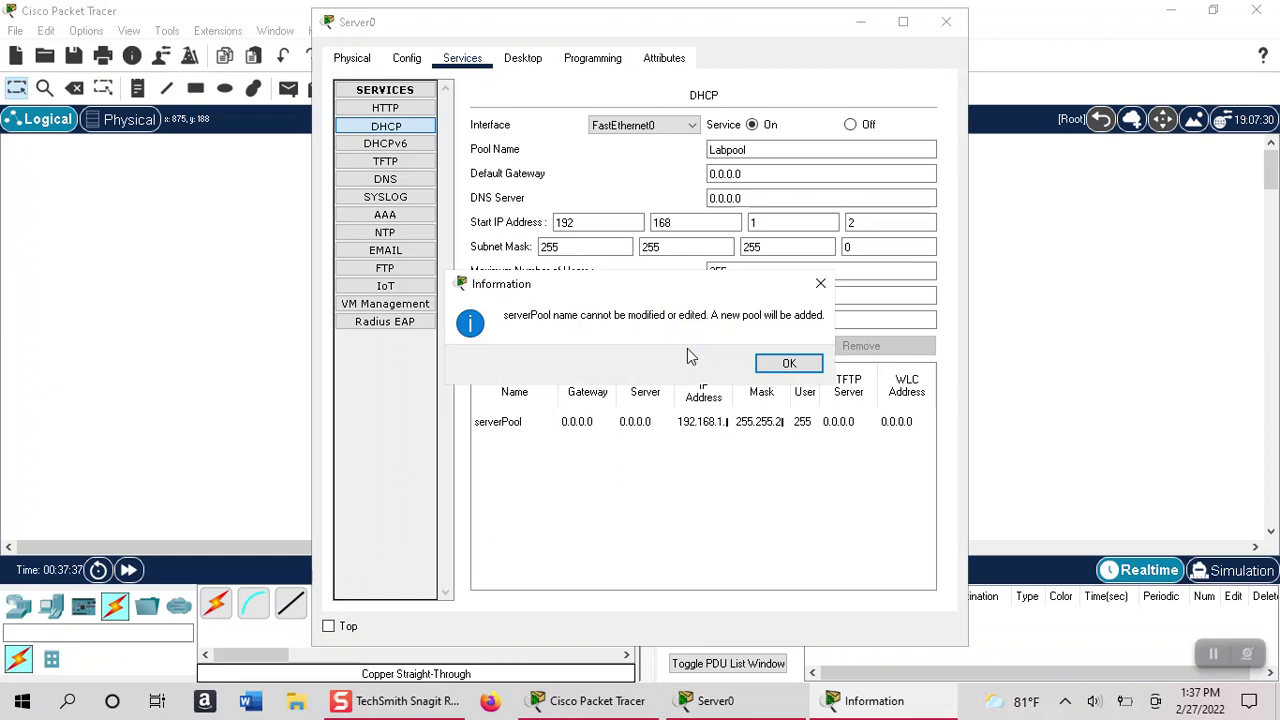
pyautogui.click(788, 362)
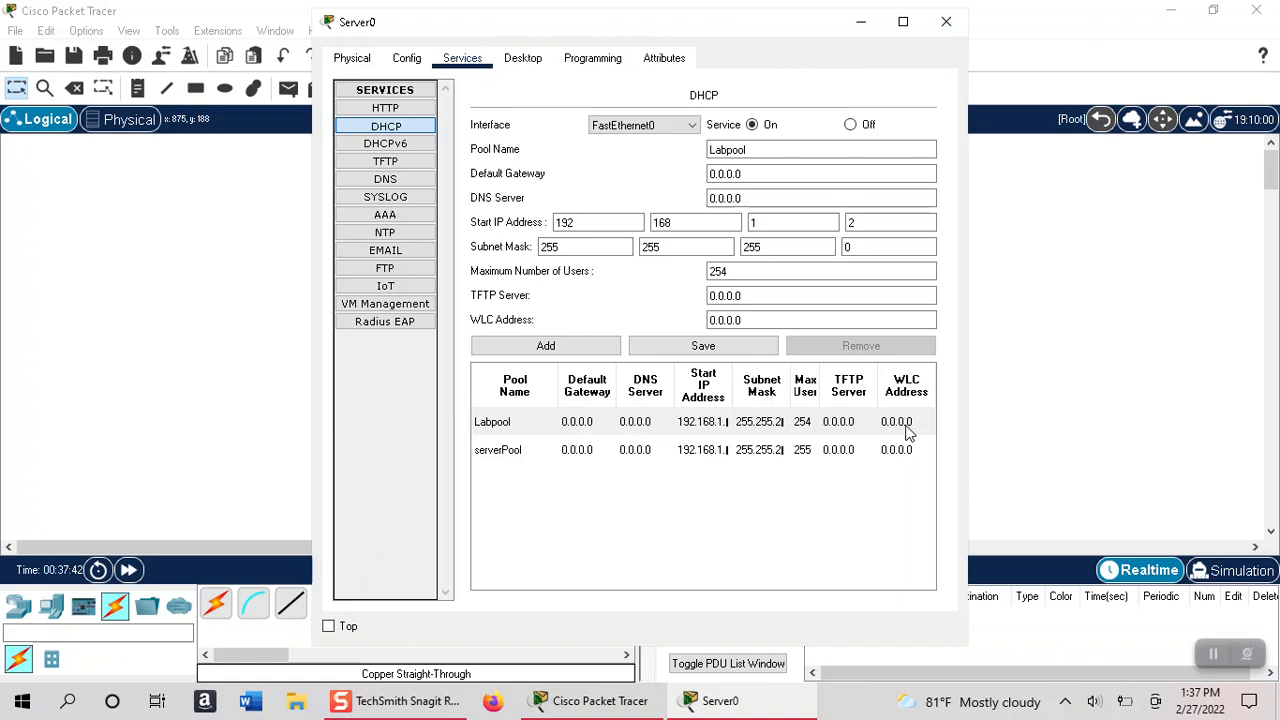
# - Set PC0's FastEthernet0 to DHCP so it receives 192.168.1.2 / 255.255.255.0
pyautogui.click(854, 700)
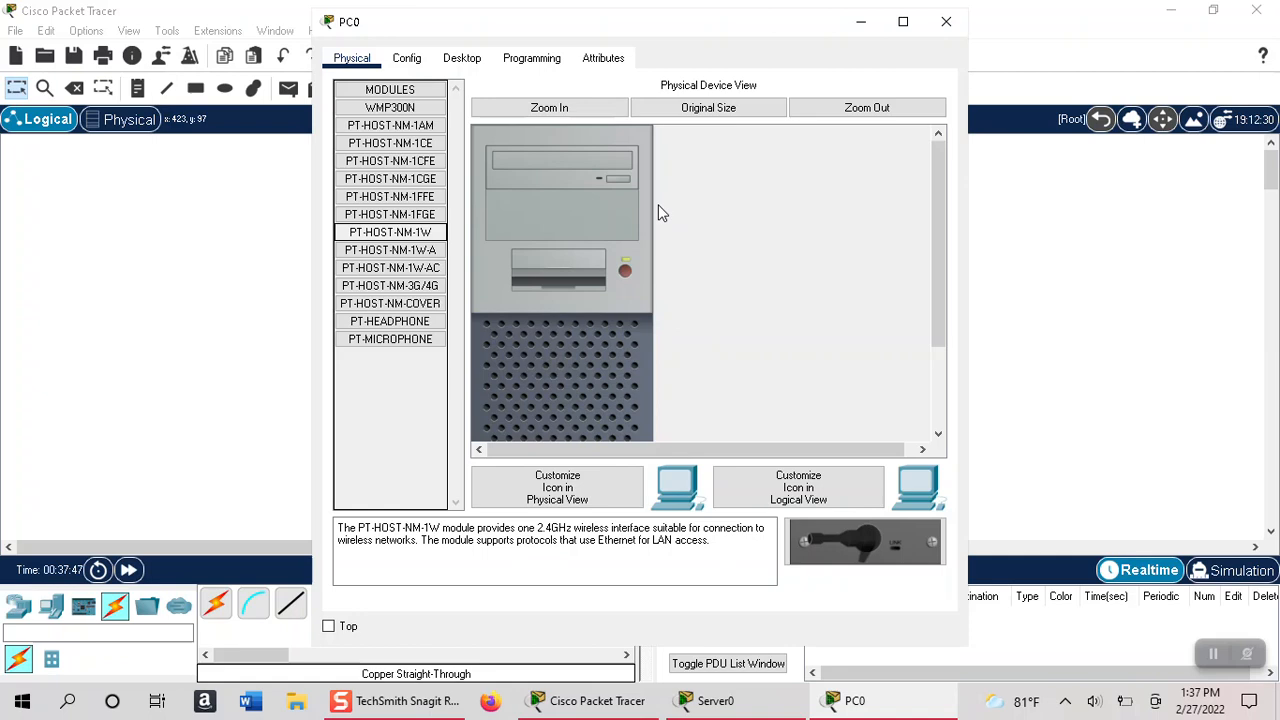
pyautogui.click(462, 56)
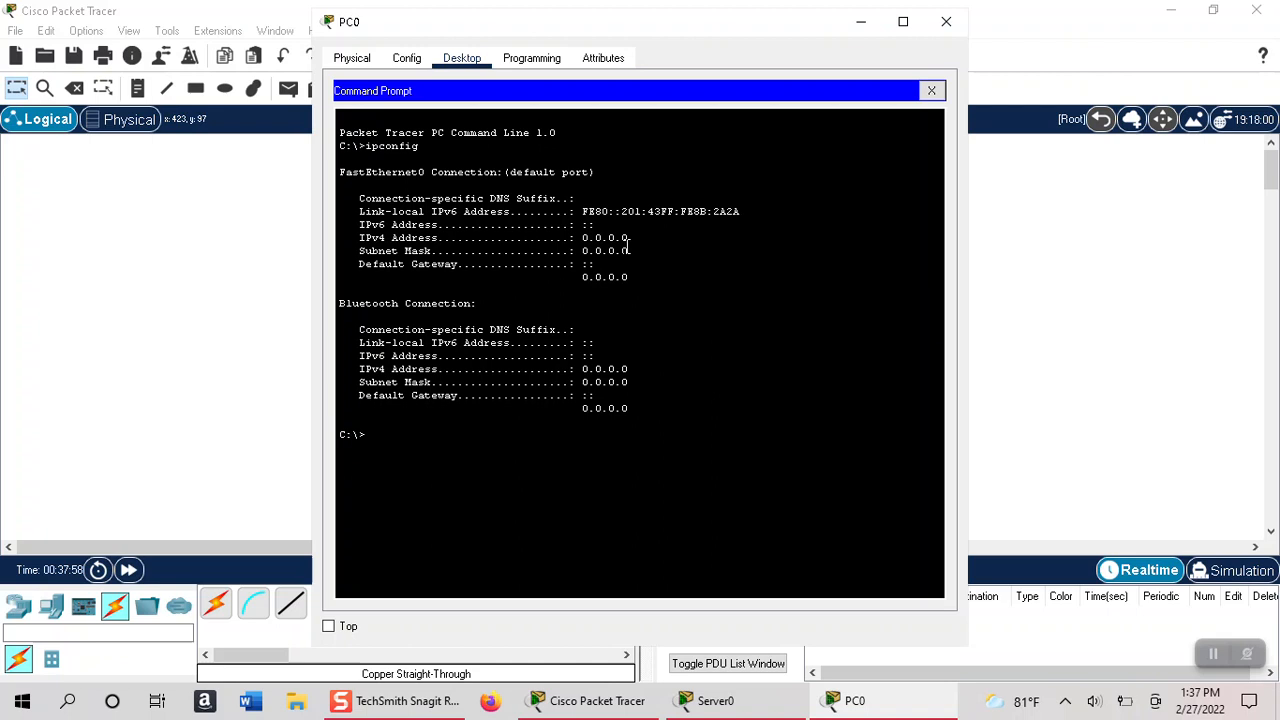
pyautogui.click(406, 56)
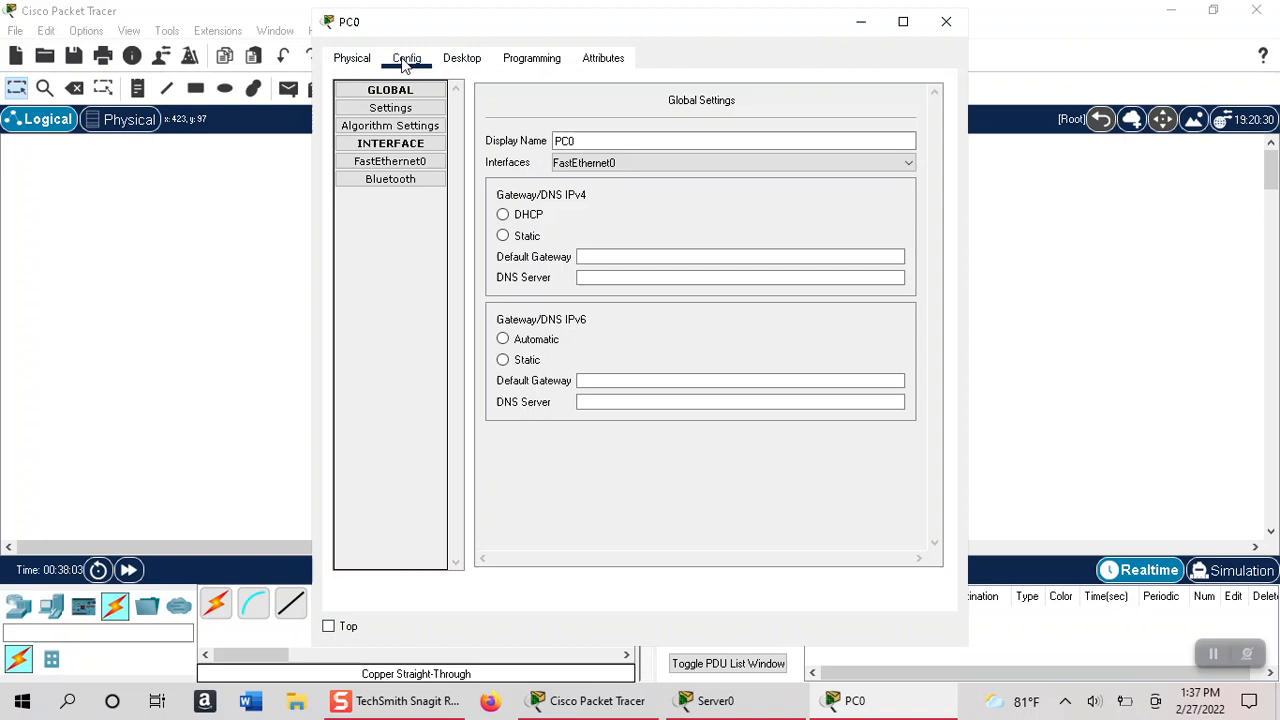
pyautogui.click(390, 160)
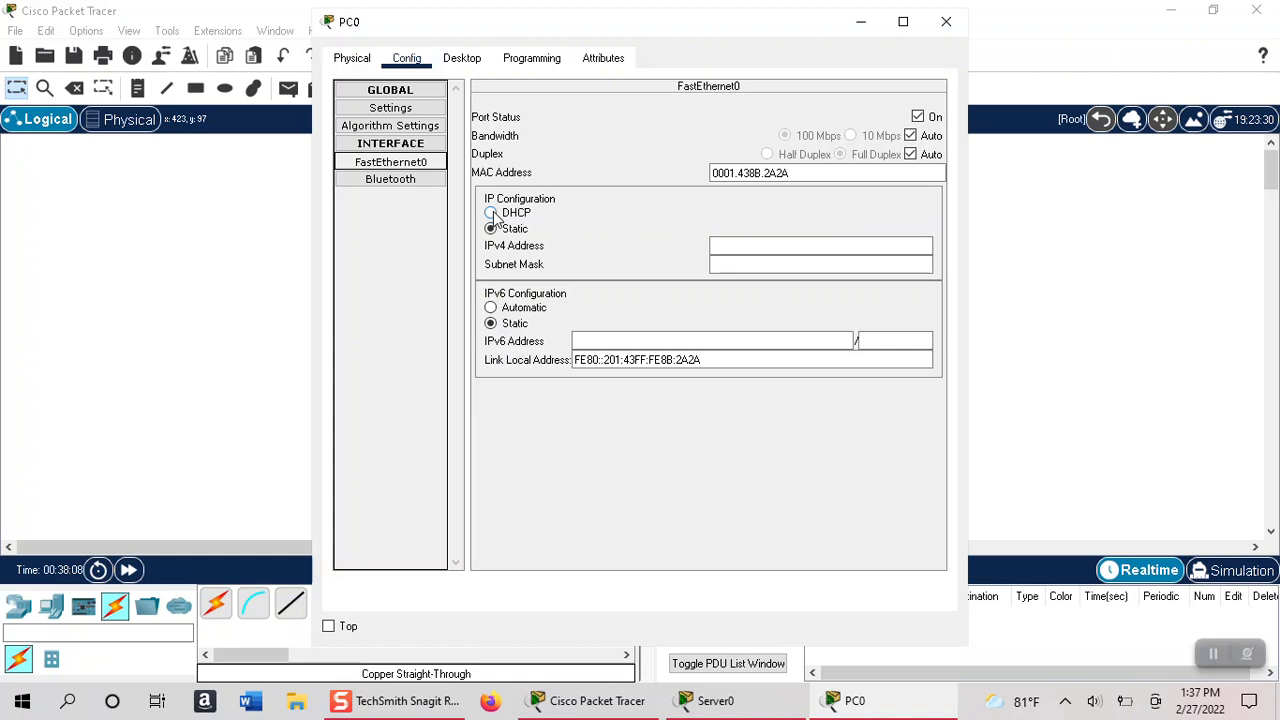
pyautogui.click(490, 212)
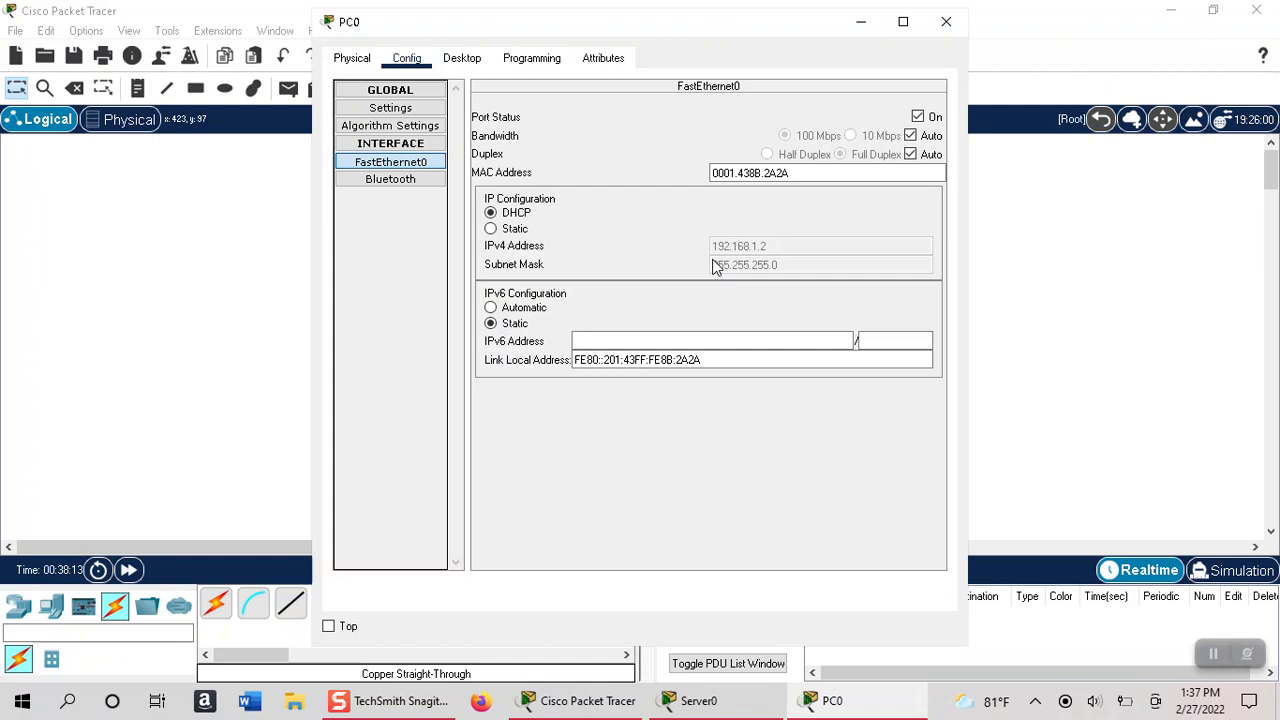
# - Set PC1's FastEthernet0 to DHCP so it receives 192.168.1.3 / 255.255.255.0
pyautogui.click(460, 56)
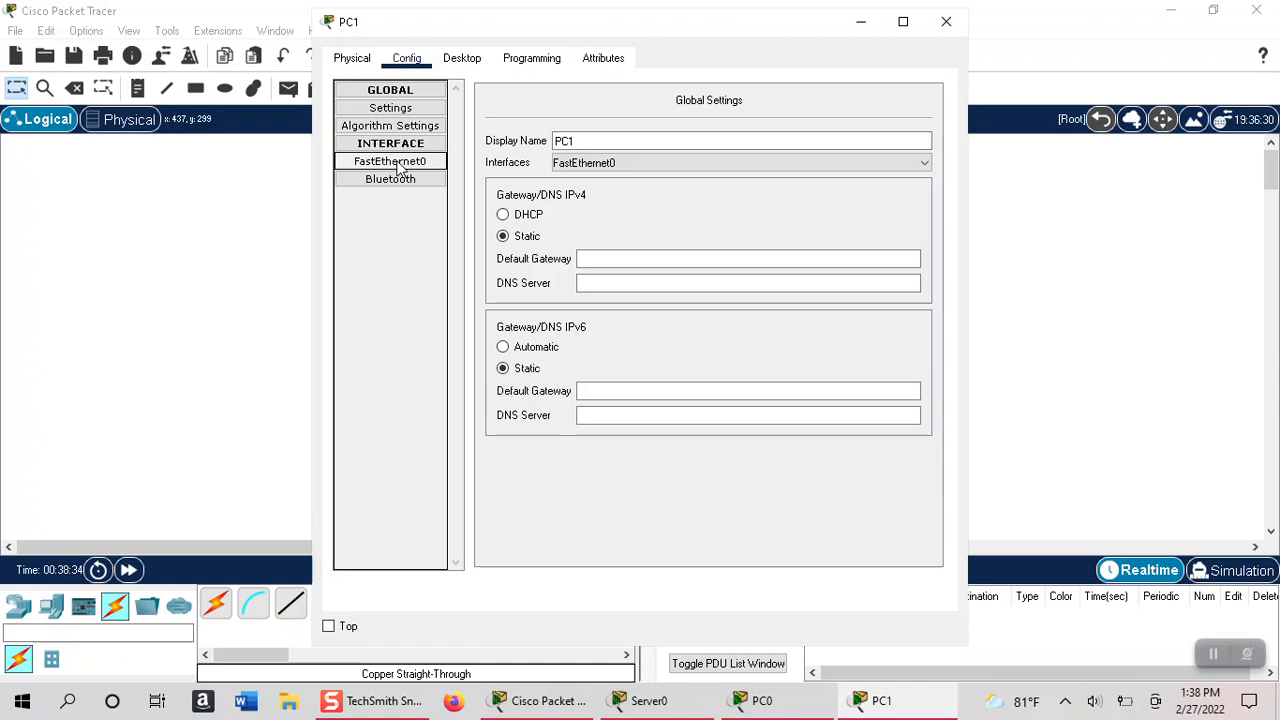
pyautogui.click(390, 160)
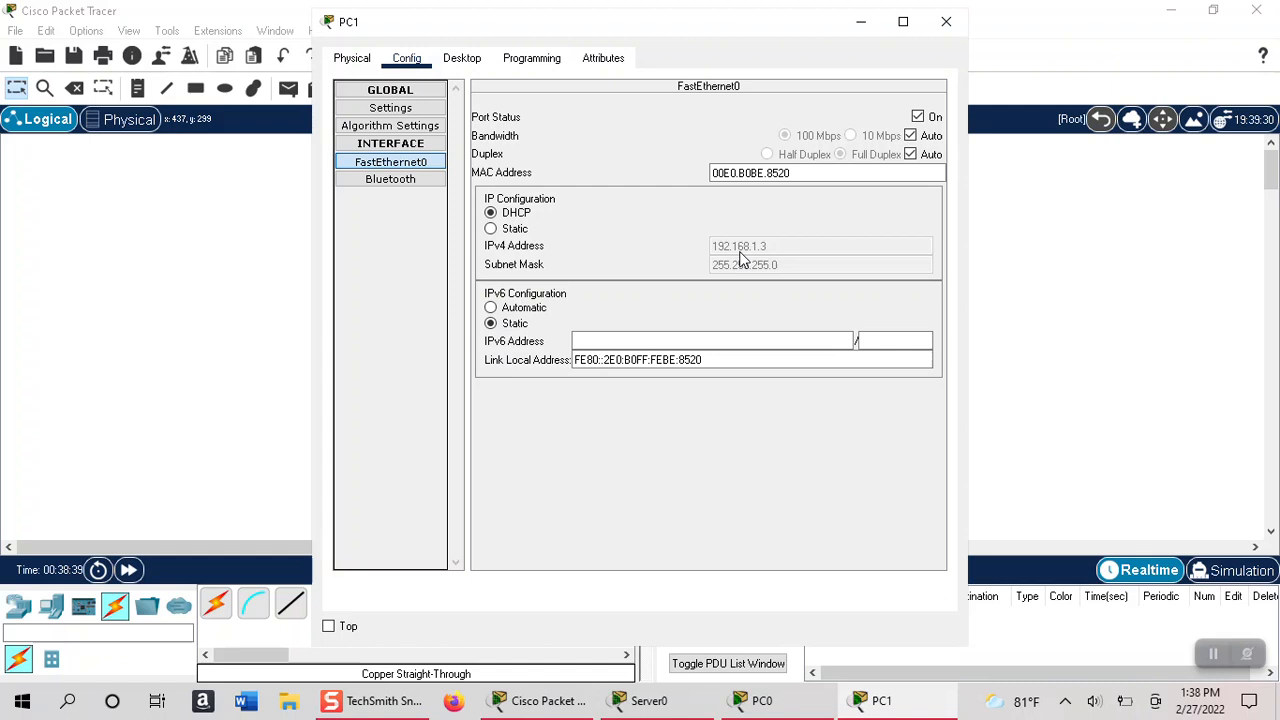